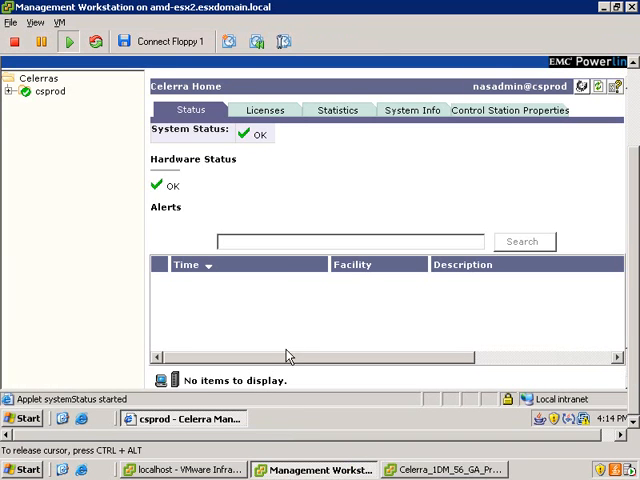
{"action": "mouse_move", "coordinate": [481, 116]}
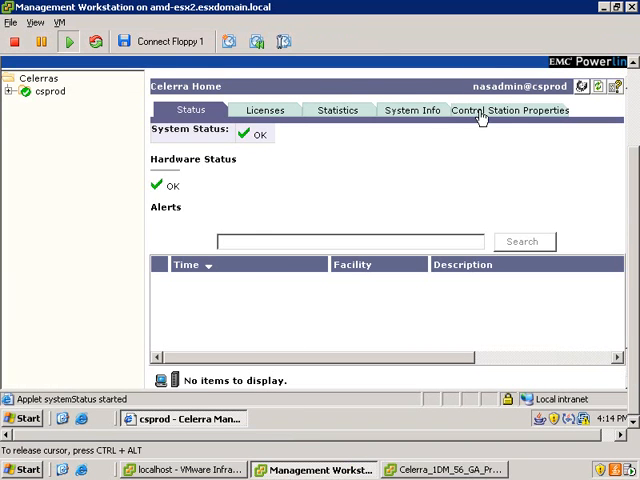
{"action": "mouse_move", "coordinate": [508, 118]}
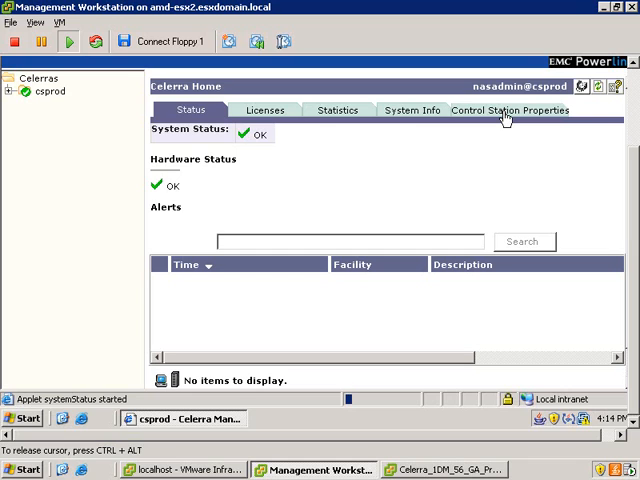
Show csprod's Control Station Properties and expand the csprod tree.
{"action": "left_click", "coordinate": [509, 110]}
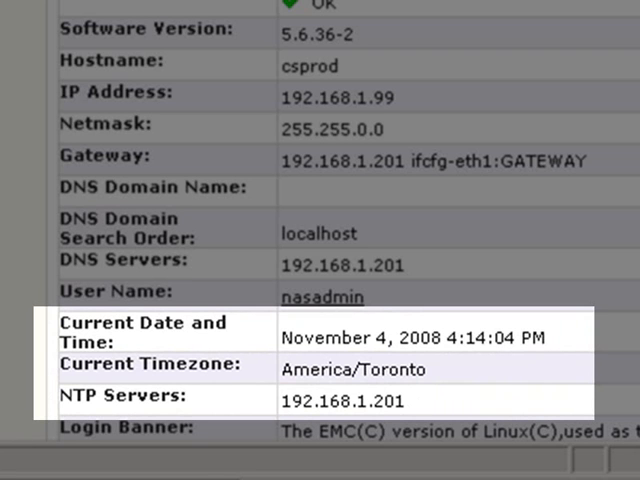
{"action": "mouse_move", "coordinate": [277, 339]}
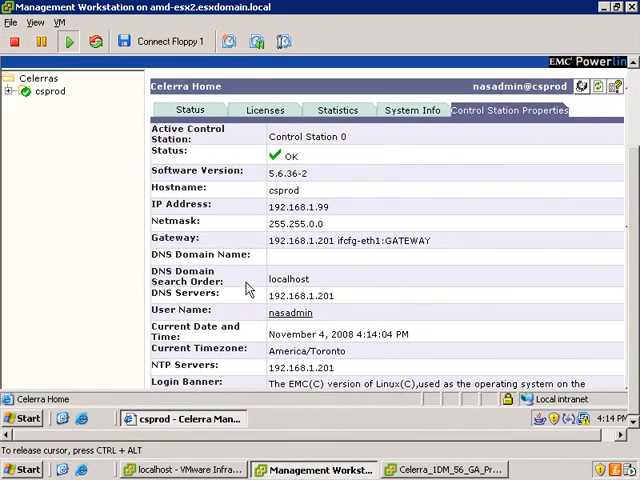
{"action": "left_click", "coordinate": [10, 91]}
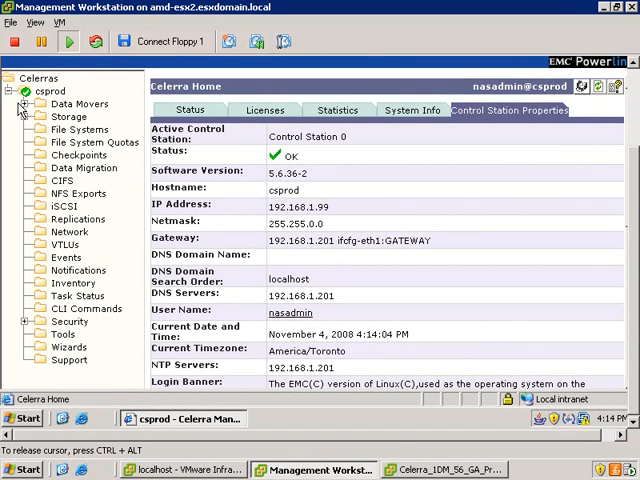
Expand Data Movers and view server_2's properties down to NTP server 192.168.1.201.
{"action": "right_click", "coordinate": [60, 116]}
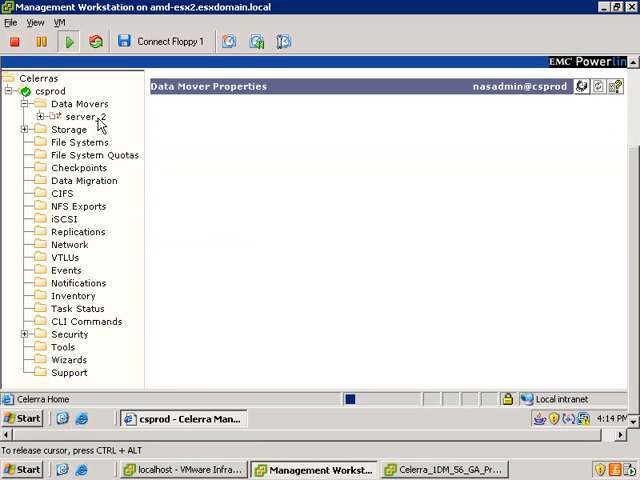
{"action": "left_click", "coordinate": [76, 117]}
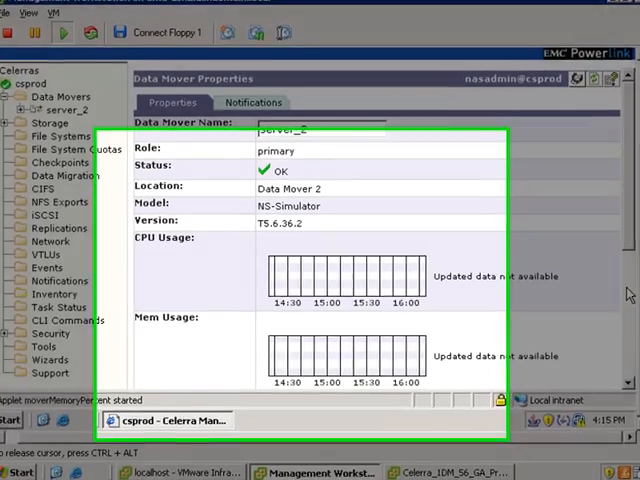
{"action": "scroll", "scroll_direction": "down", "scroll_amount": 3}
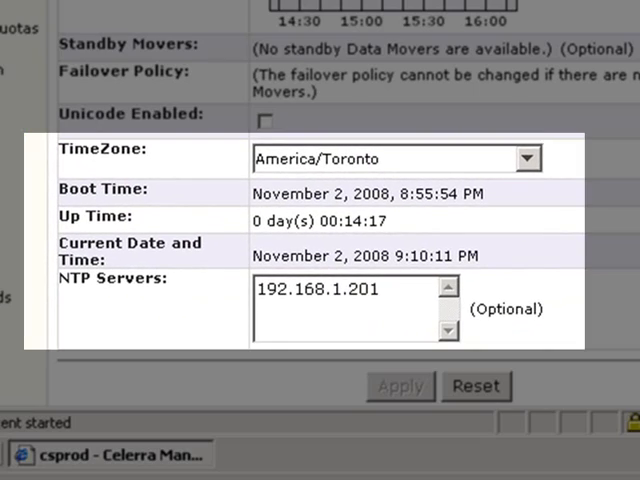
{"action": "mouse_move", "coordinate": [289, 267]}
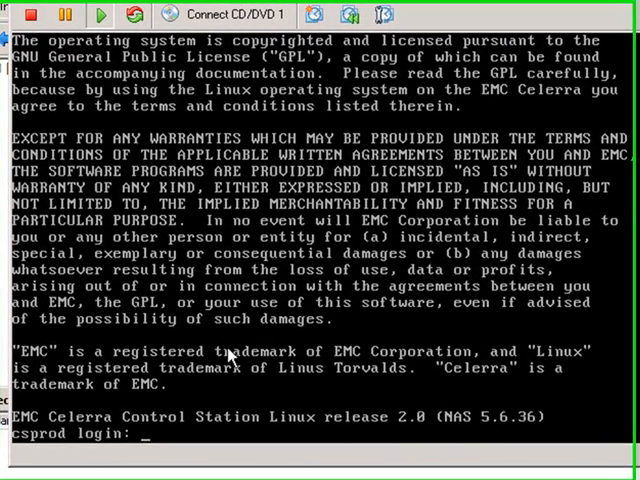
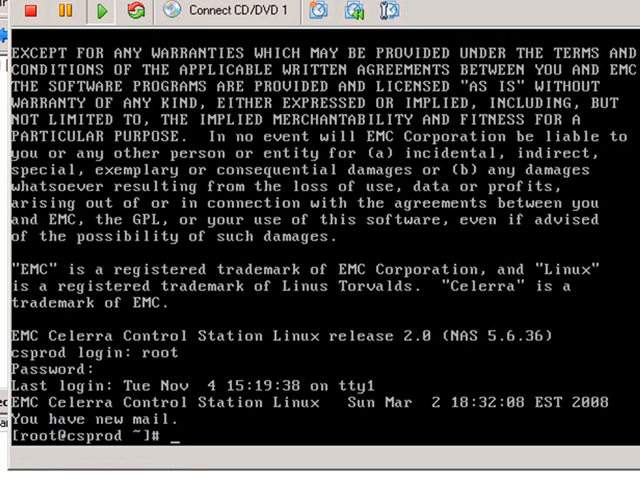
Show the control station date and confirm ntpd is running as PID 2672.
{"action": "type", "text": "ser"}
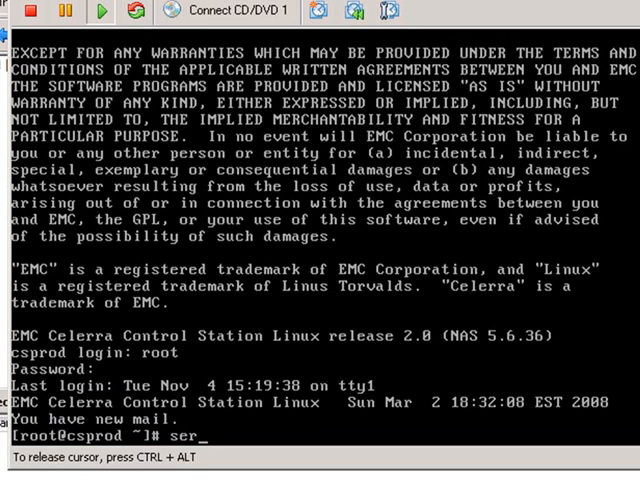
{"action": "type", "text": "vice"}
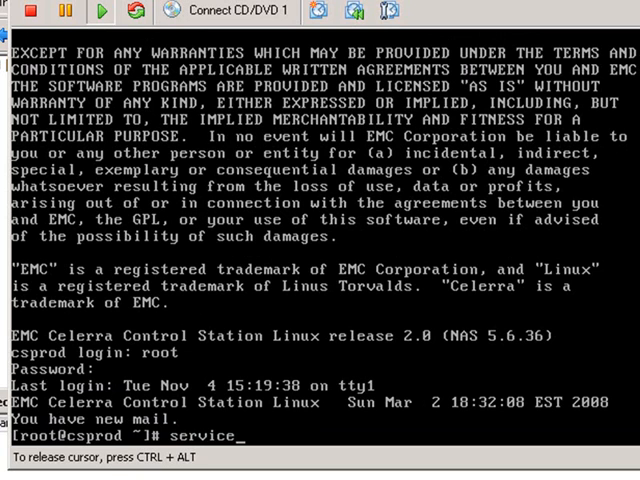
{"action": "key", "text": "Backspace"}
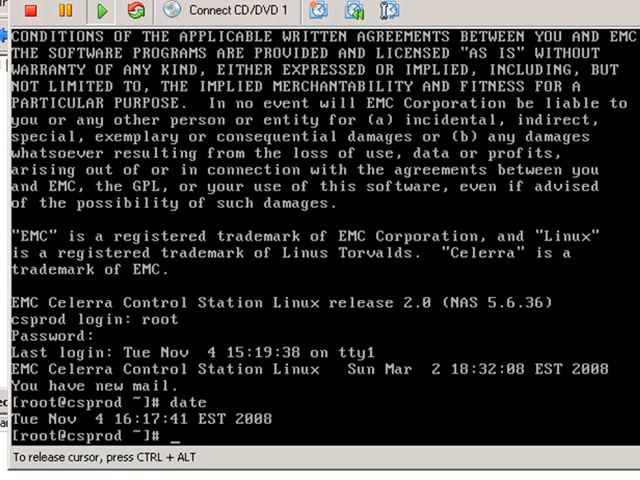
{"action": "type", "text": "rgep"}
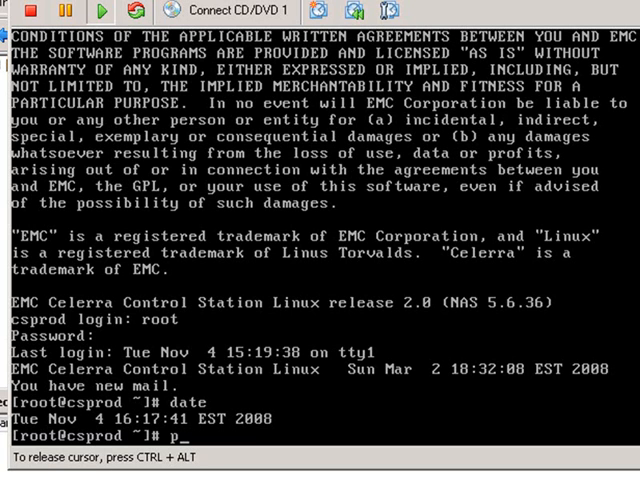
{"action": "type", "text": "grep nt"}
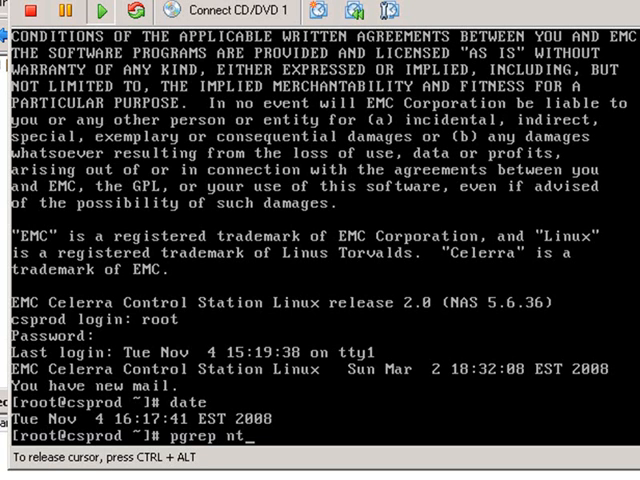
{"action": "type", "text": "p"}
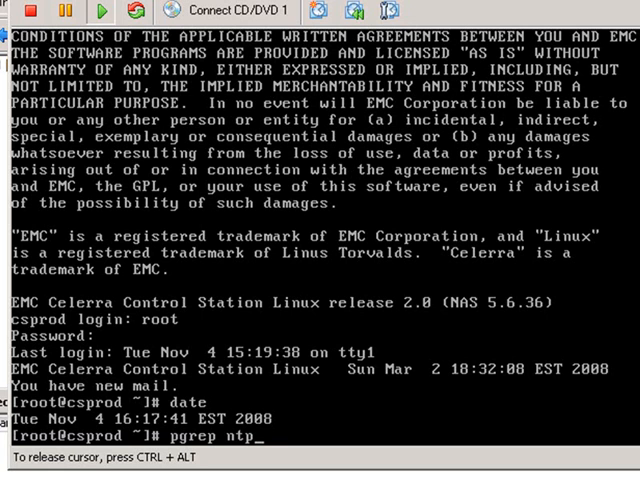
{"action": "key", "text": "Return"}
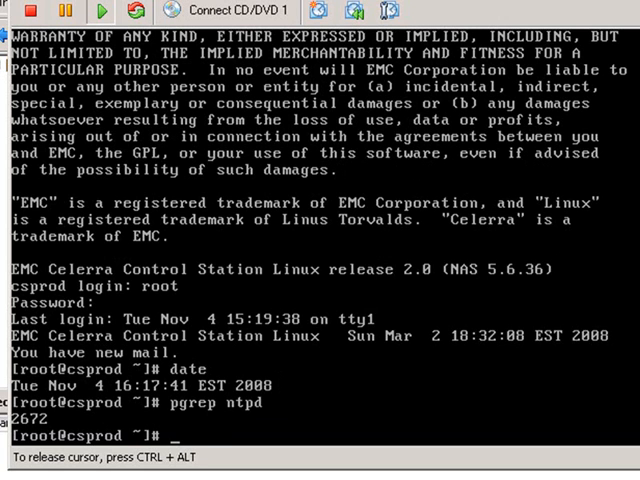
Check ntpd's boot-time setting with 'chkconfig ntpd'.
{"action": "type", "text": "chk"}
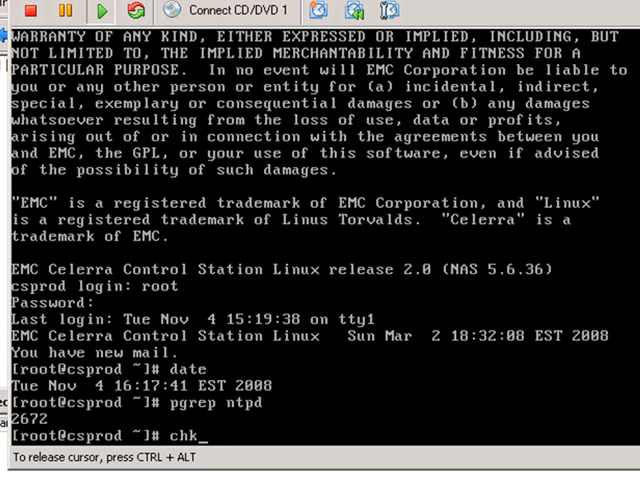
{"action": "type", "text": "config"}
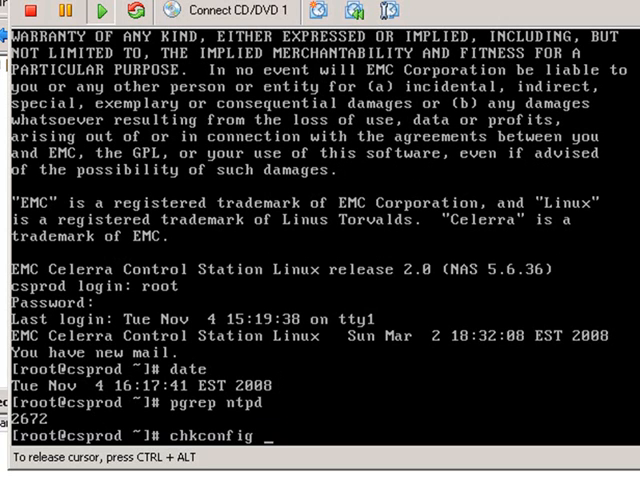
{"action": "type", "text": "ntpd"}
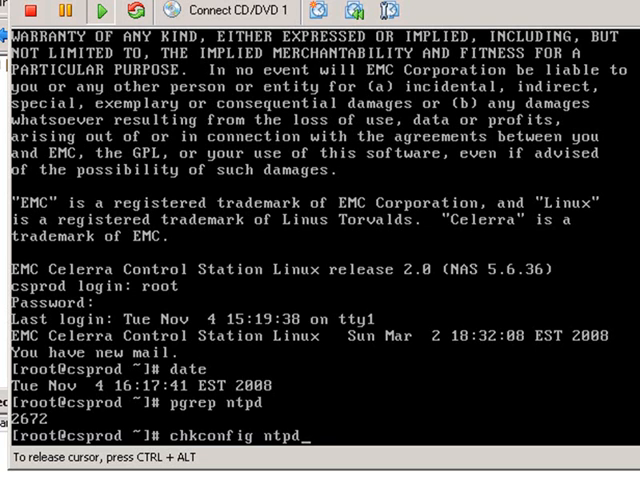
{"action": "key", "text": "Return"}
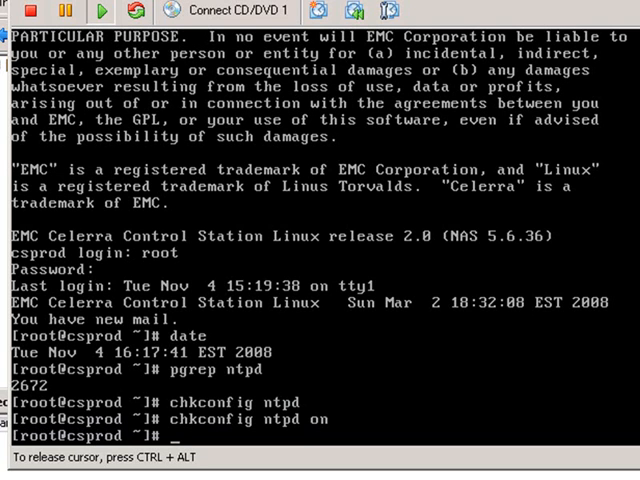
Enable ntpd at boot, stop it, and sync via 'ntpdate -u 192.168.1.201'.
{"action": "type", "text": "service"}
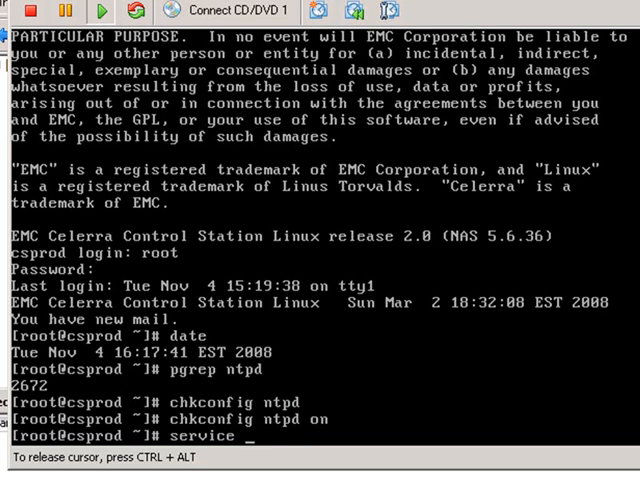
{"action": "type", "text": "ntpd stop"}
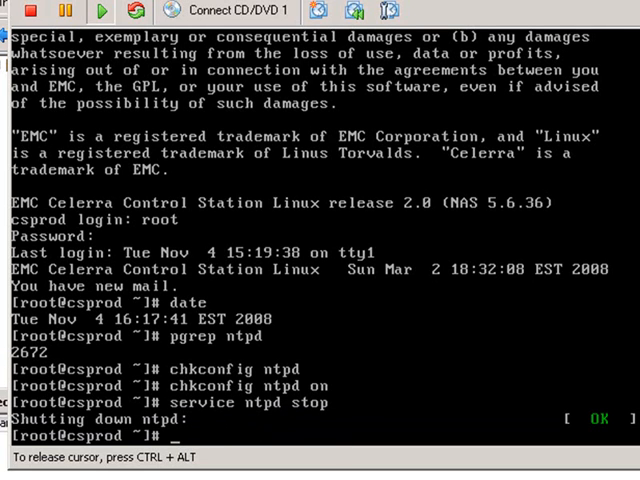
{"action": "type", "text": "ntpdate -u 192.168.1.201"}
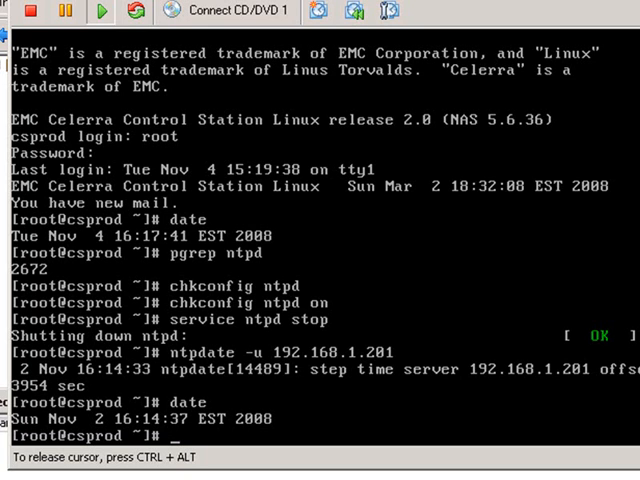
{"action": "type", "text": "n"}
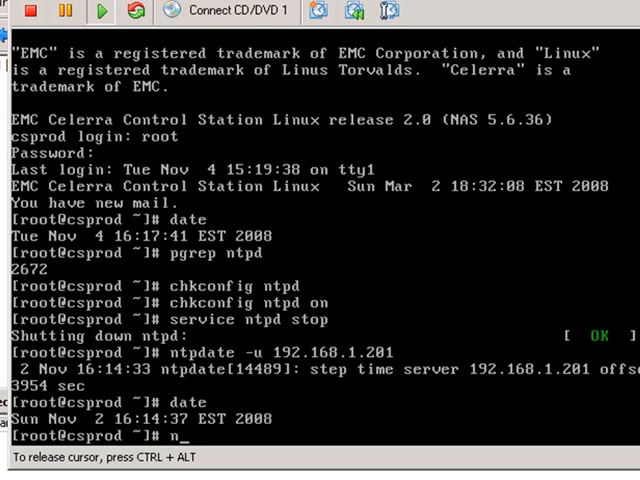
Run 'service ntpd start' and log out to the csprod login prompt.
{"action": "type", "text": "ntpd"}
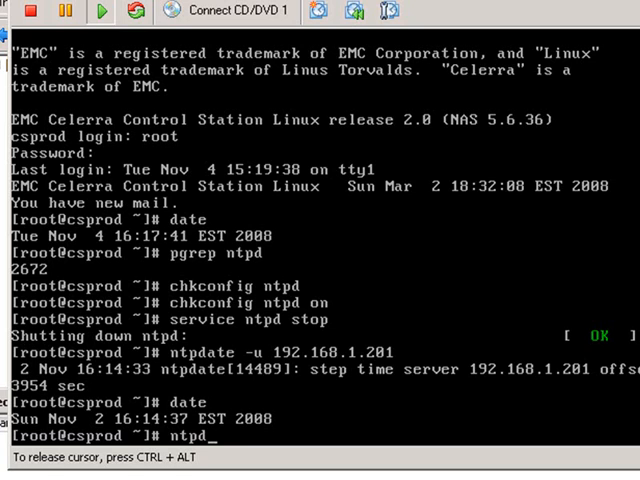
{"action": "type", "text": "service ntp"}
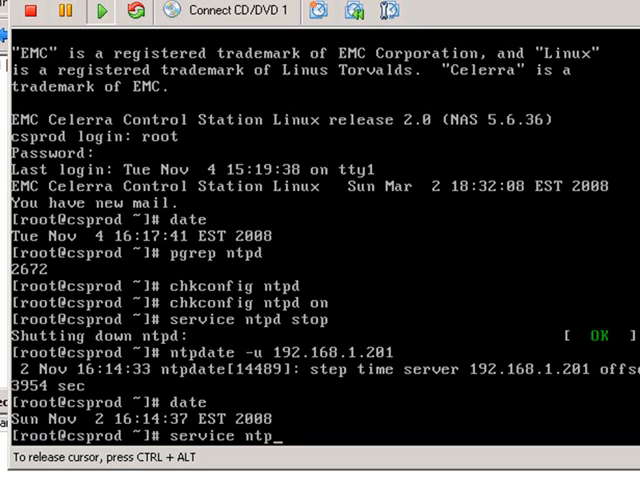
{"action": "type", "text": "d start"}
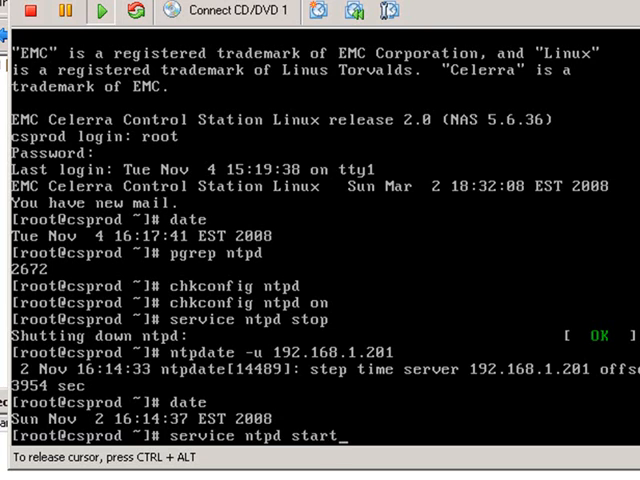
{"action": "key", "text": "Return"}
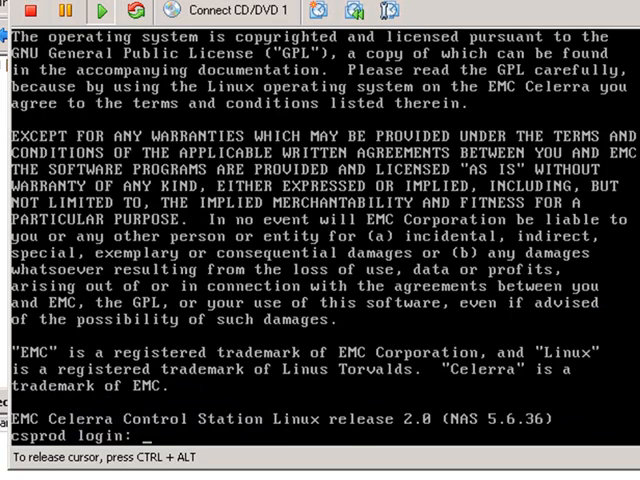
Log in as nasadmin and run 'server_date server_2 delete ntp', getting Error 2100.
{"action": "type", "text": "nasadmin"}
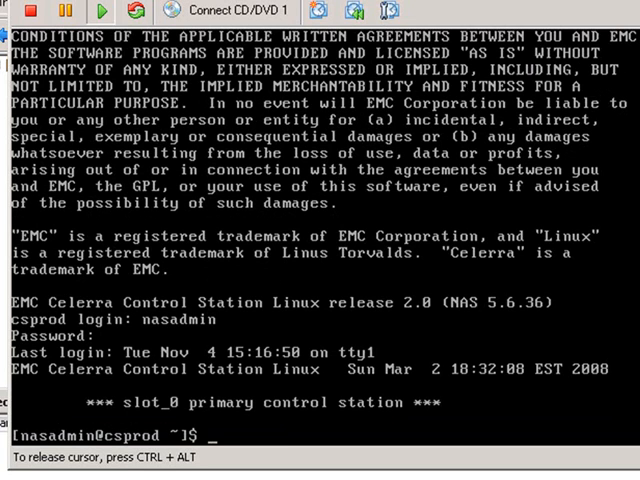
{"action": "type", "text": "server_date"}
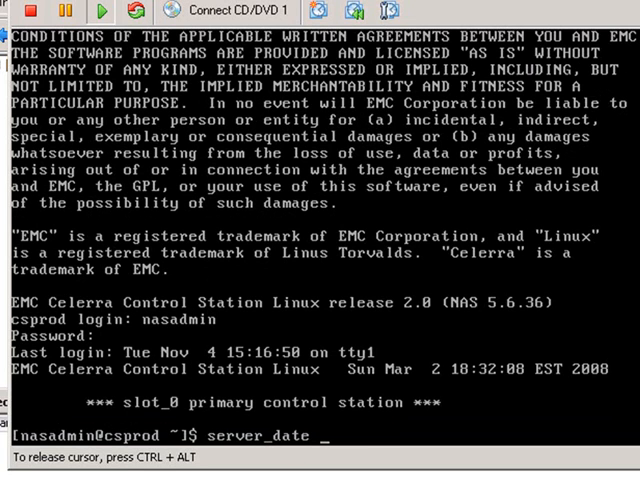
{"action": "type", "text": "server_"}
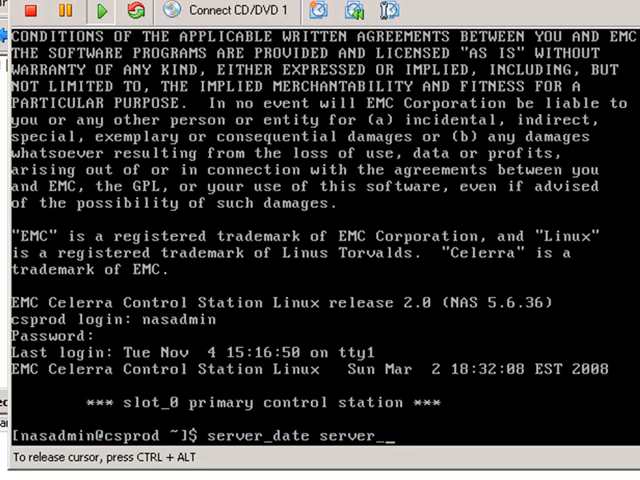
{"action": "type", "text": "2"}
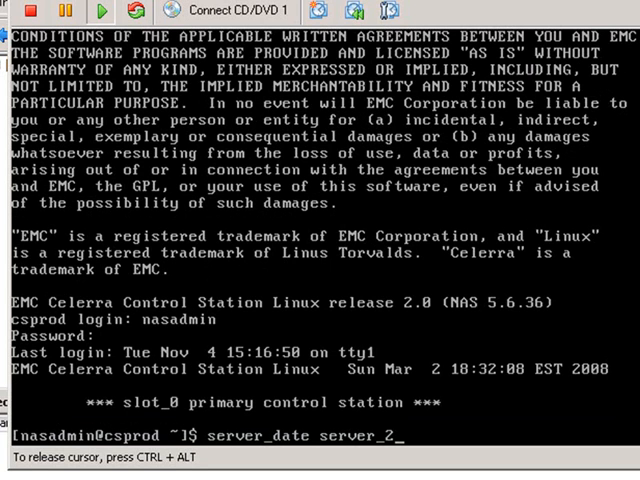
{"action": "type", "text": "d"}
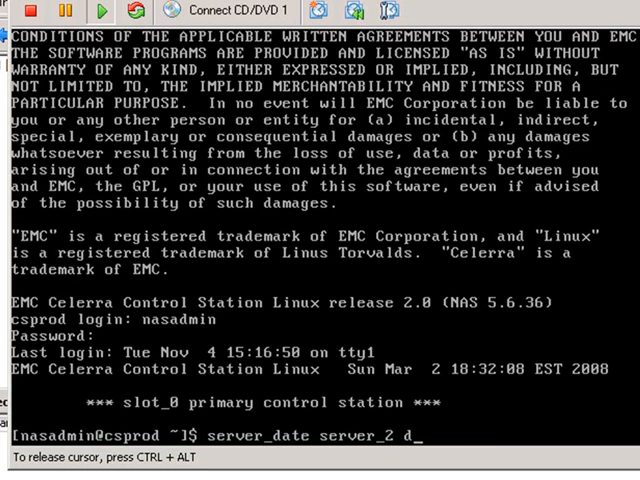
{"action": "type", "text": "elete nt"}
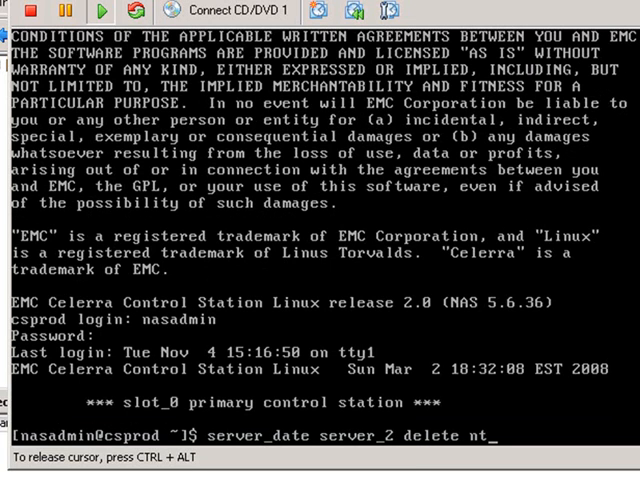
{"action": "type", "text": "p"}
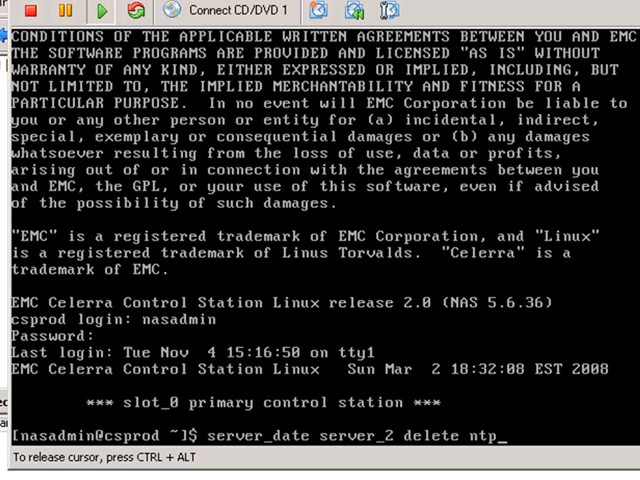
{"action": "key", "text": "Return"}
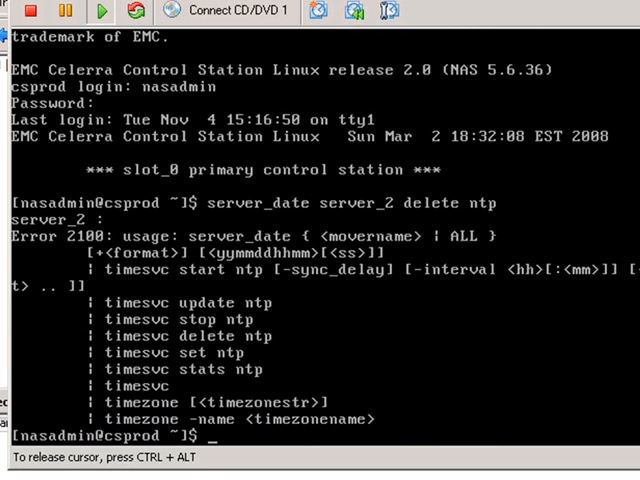
Remove server_2's NTP time service with 'server_date server_2 timesvc delete ntp'.
{"action": "type", "text": "server_date server_2 delete_ntp"}
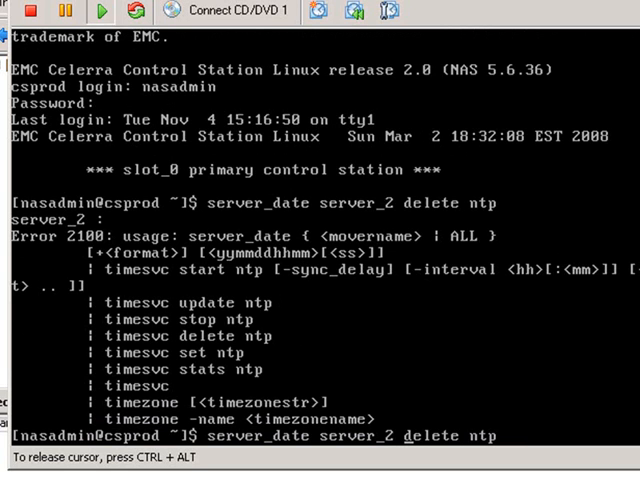
{"action": "type", "text": "timesvc"}
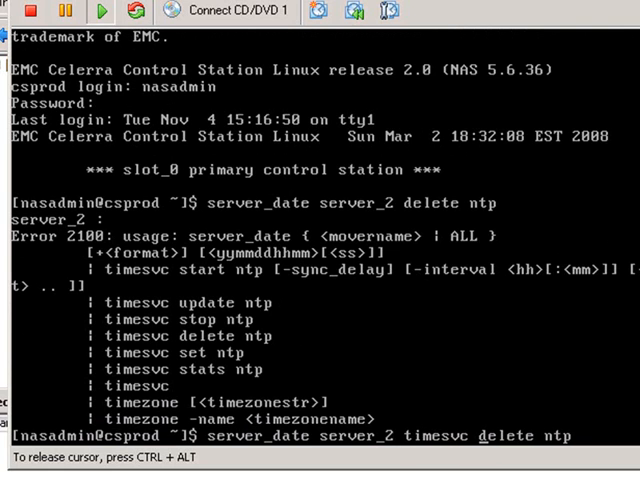
{"action": "key", "text": "Return"}
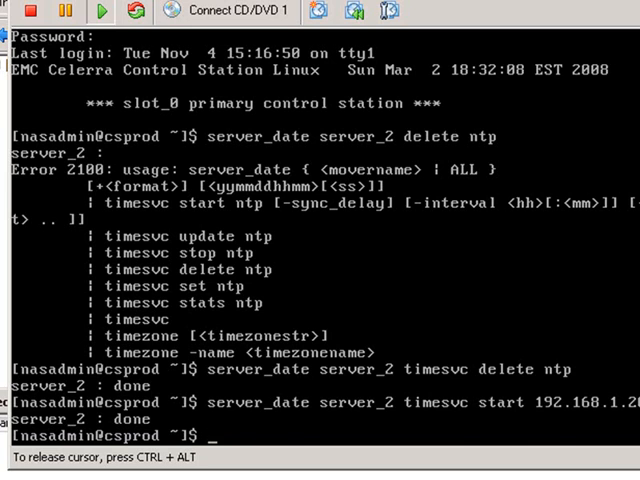
Start server_2's time service with 192.168.1.201, check its date, and log out.
{"action": "type", "text": "server_date server_2 timesvc start 192."}
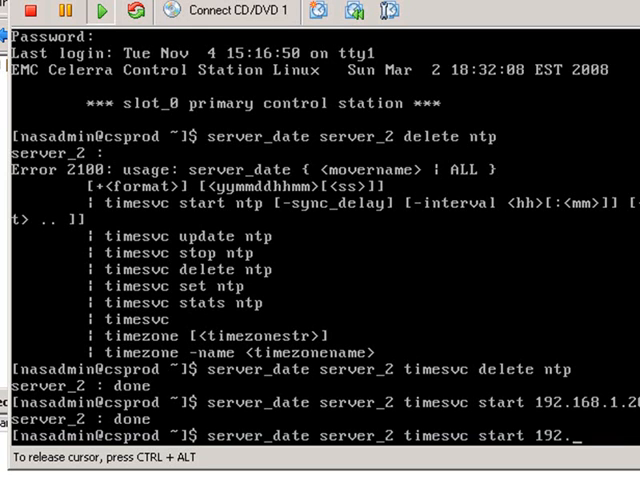
{"action": "key", "text": "BackSpace"}
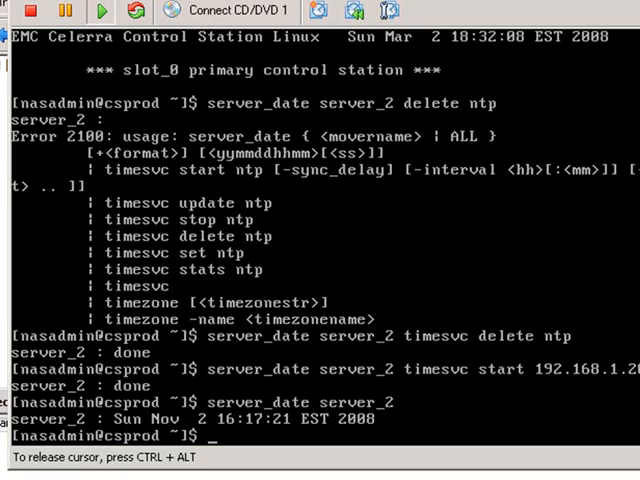
{"action": "type", "text": "lo"}
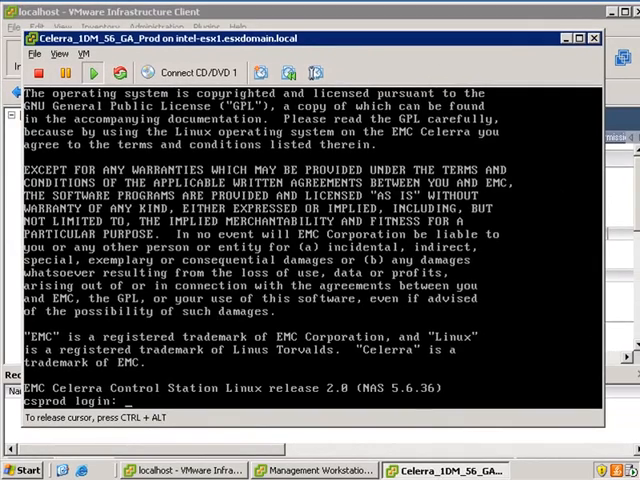
On the Management Workstation, review server_2's time zone, date and NTP servers.
{"action": "left_click", "coordinate": [315, 470]}
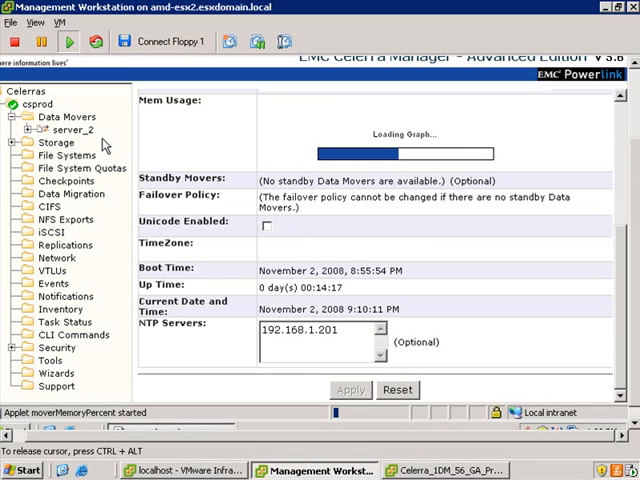
{"action": "left_click", "coordinate": [66, 130]}
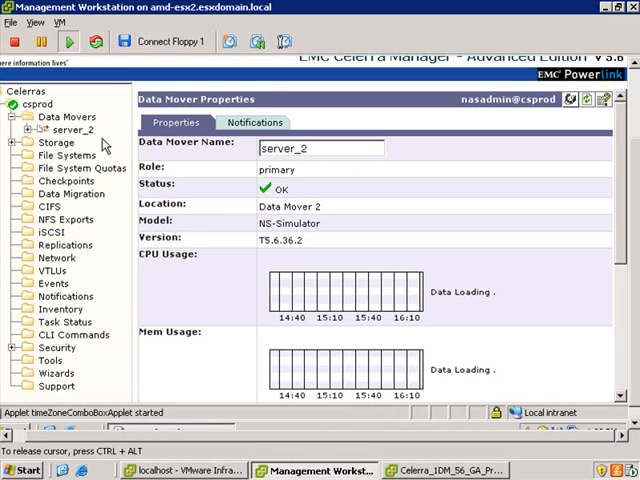
{"action": "scroll", "scroll_direction": "down", "scroll_amount": 3}
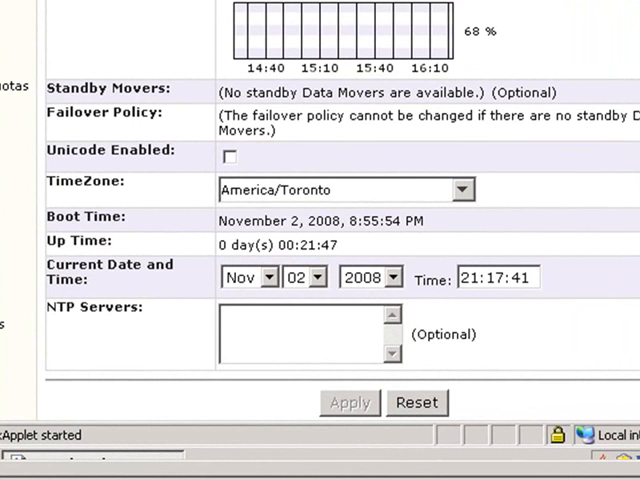
{"action": "scroll", "scroll_direction": "up", "scroll_amount": 3}
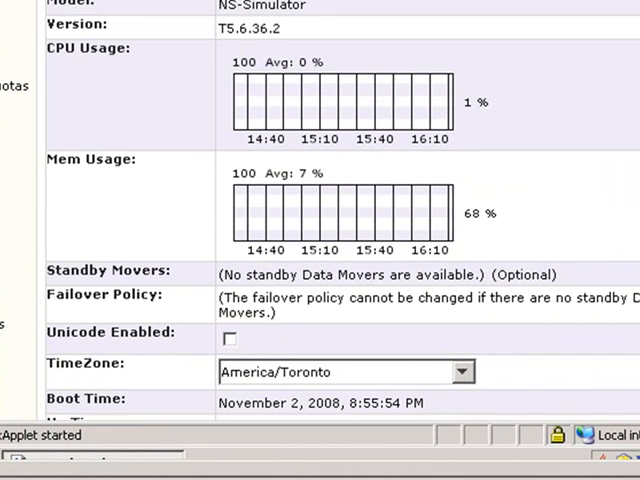
{"action": "scroll", "scroll_direction": "up", "scroll_amount": 3}
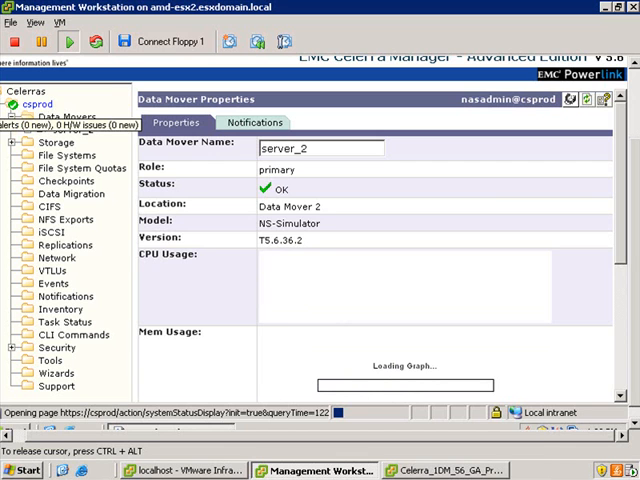
Open csprod's Control Station Properties and scroll to NTP server 192.168.1.201.
{"action": "left_click", "coordinate": [38, 107]}
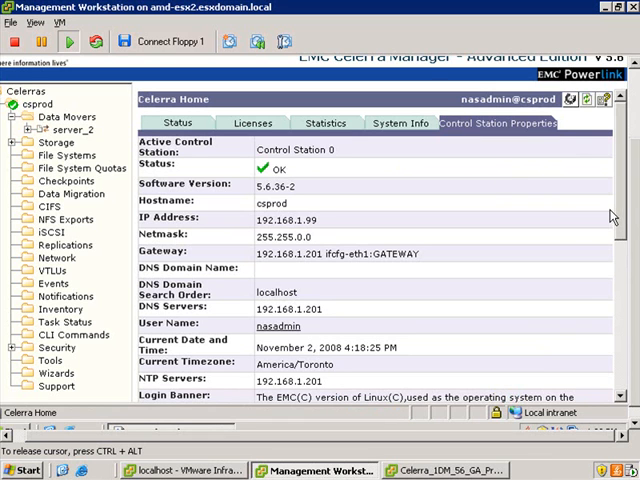
{"action": "scroll", "scroll_direction": "down", "scroll_amount": 3}
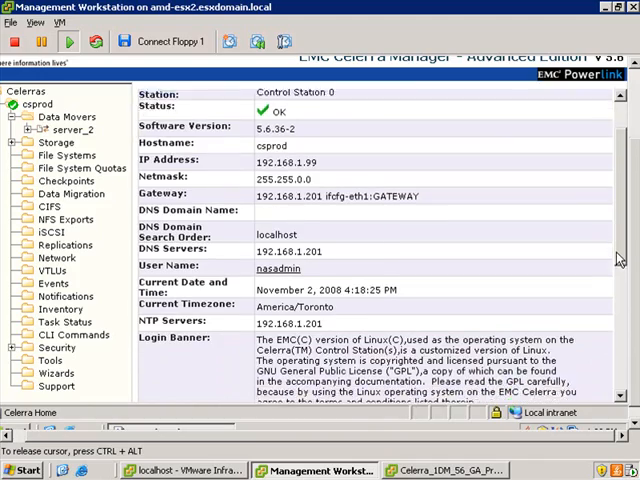